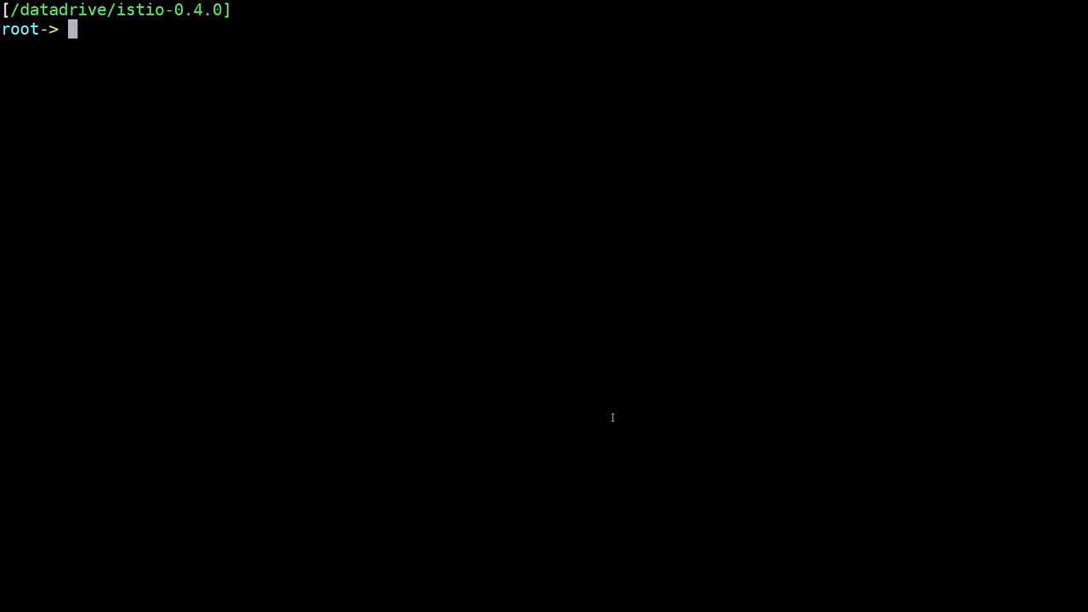
Step: Compose kubectl get pods --all-namespaces -o jsonpath="{..image}" piped through tr, sort, uniq -c and more to count images
{"action": "type", "text": "kubectl get pods --all-names"}
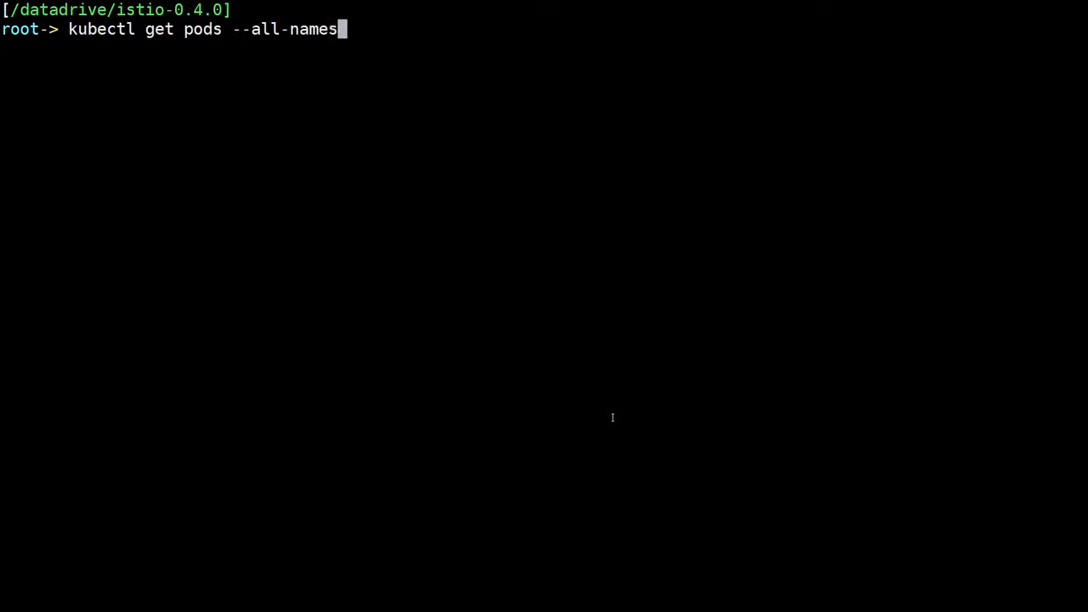
{"action": "type", "text": "paces -o jsonpath=\"{..image}\" |\\"}
{"action": "type", "text": "tr -s '[[:space:]]' '\\n' |\\"}
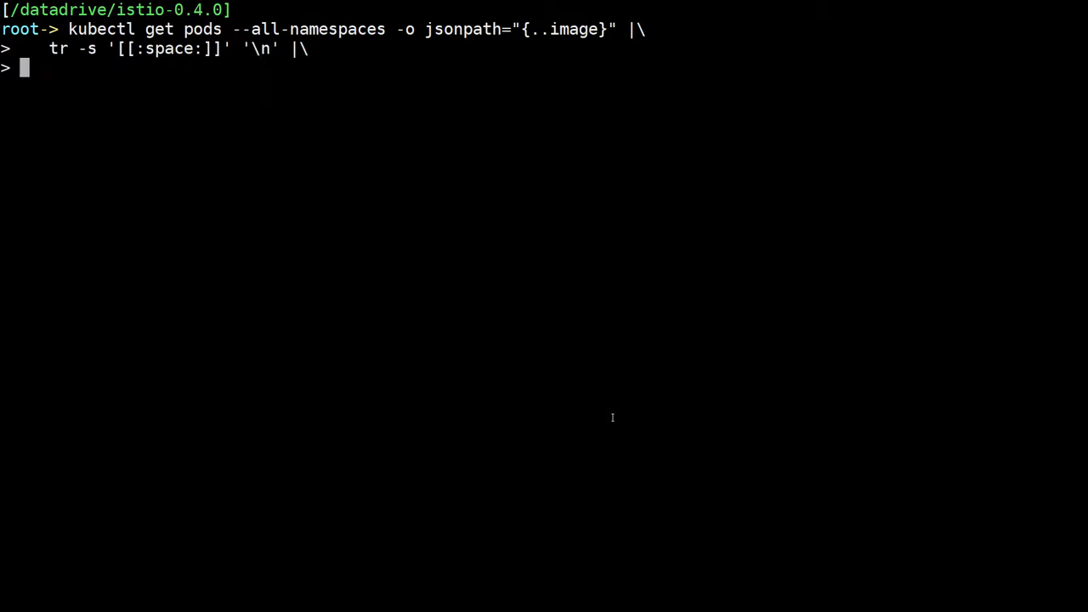
{"action": "type", "text": "sort |\\"}
{"action": "type", "text": "uniq -c"}
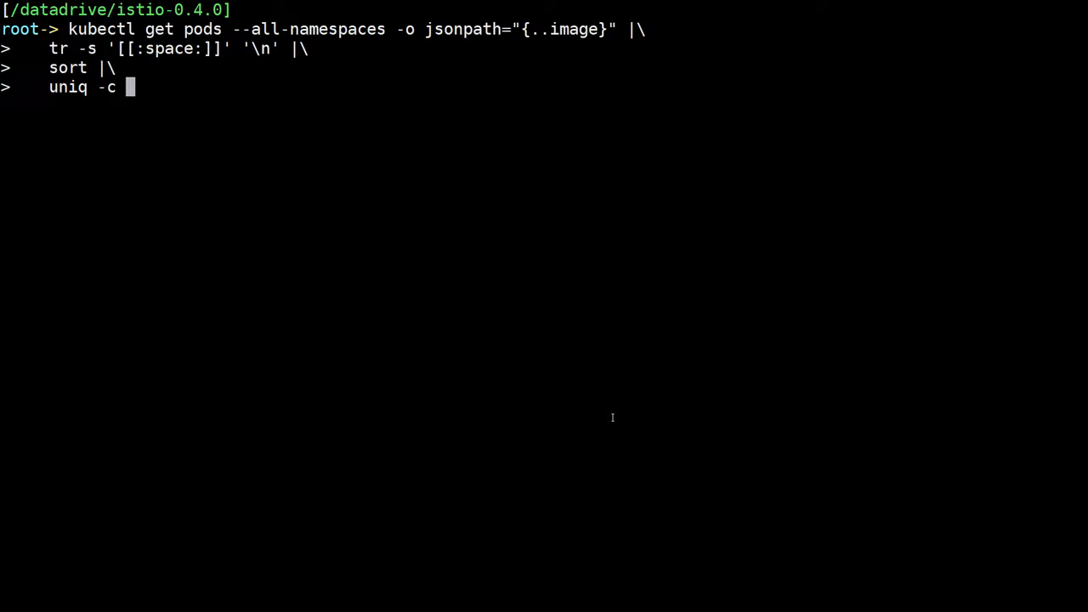
{"action": "type", "text": "| mo"}
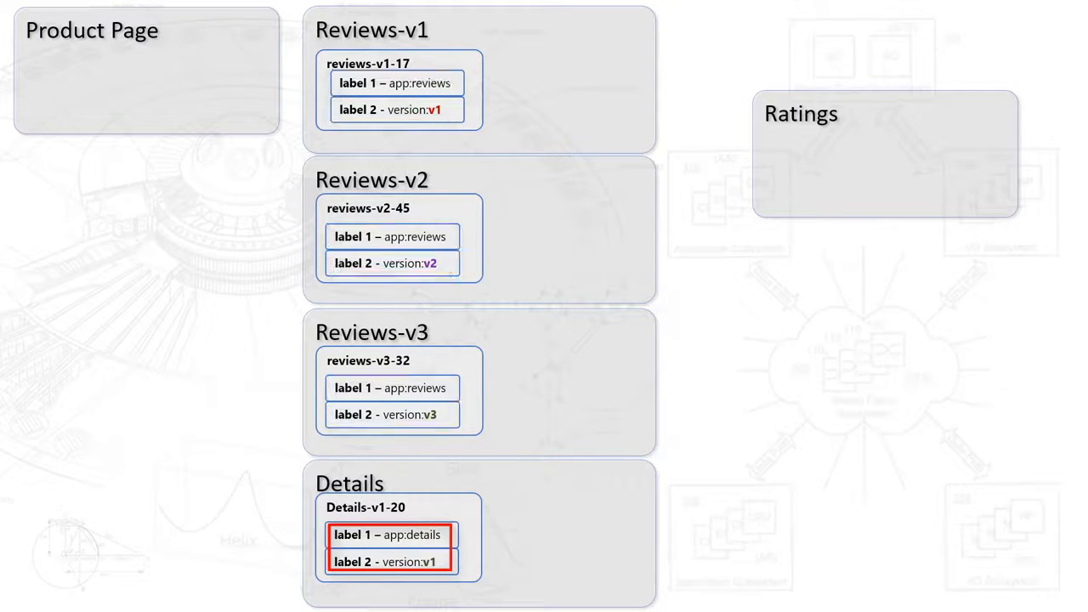
Step: Advance the slide animation to reveal the Reviews v1–v3 and Details pod label diagram
{"action": "key", "text": "Right"}
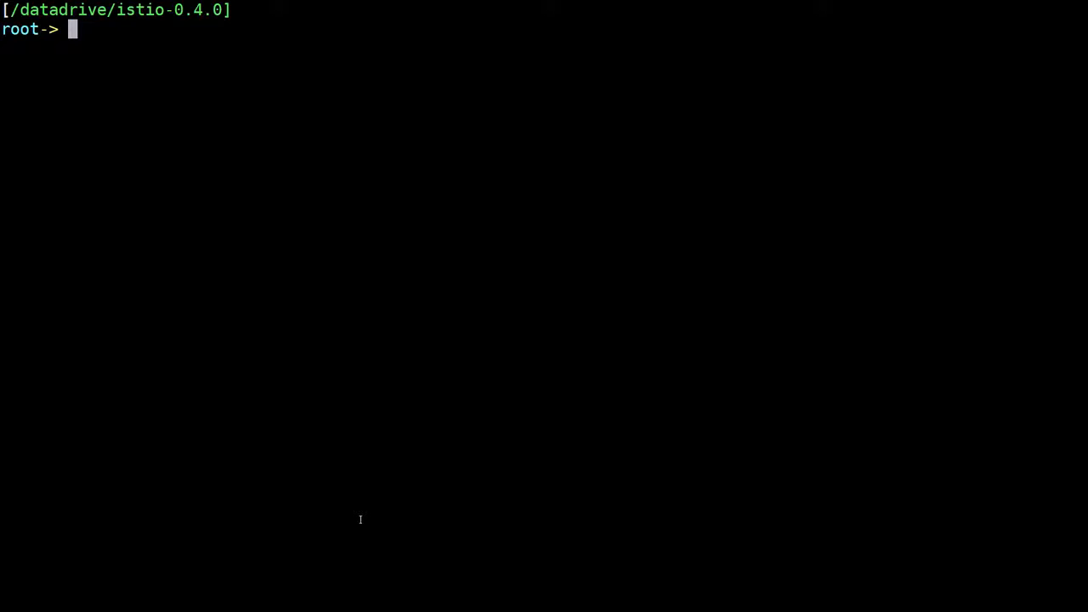
{"action": "type", "text": "vim ShowContainersPerPod.py"}
{"action": "type", "text": "cd"}
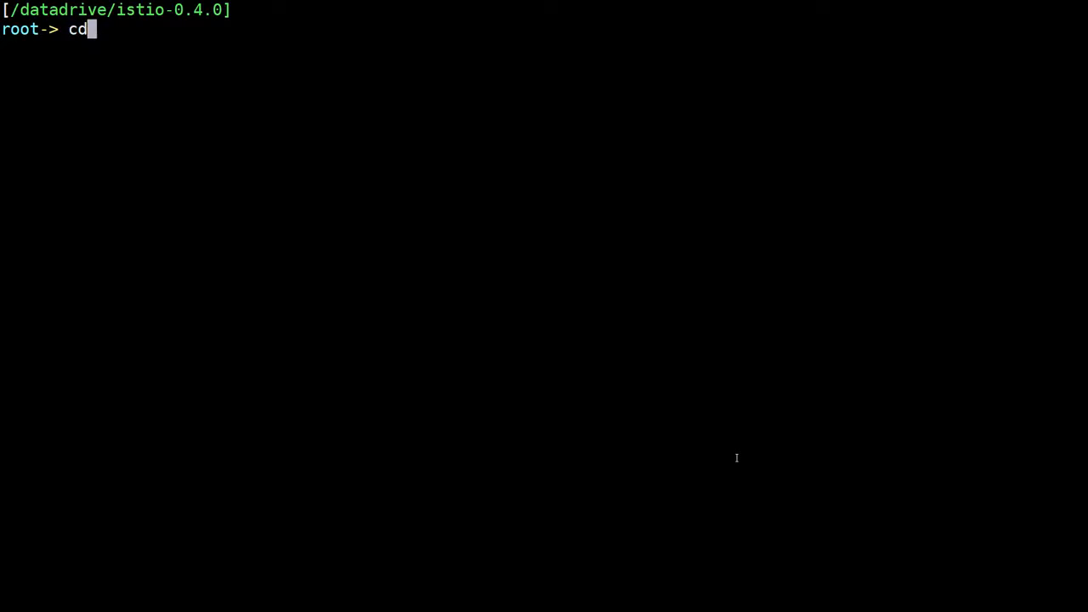
Step: Change into samples/bookinfo/kube/ and list the *route* rule files with lt
{"action": "type", "text": "samples/"}
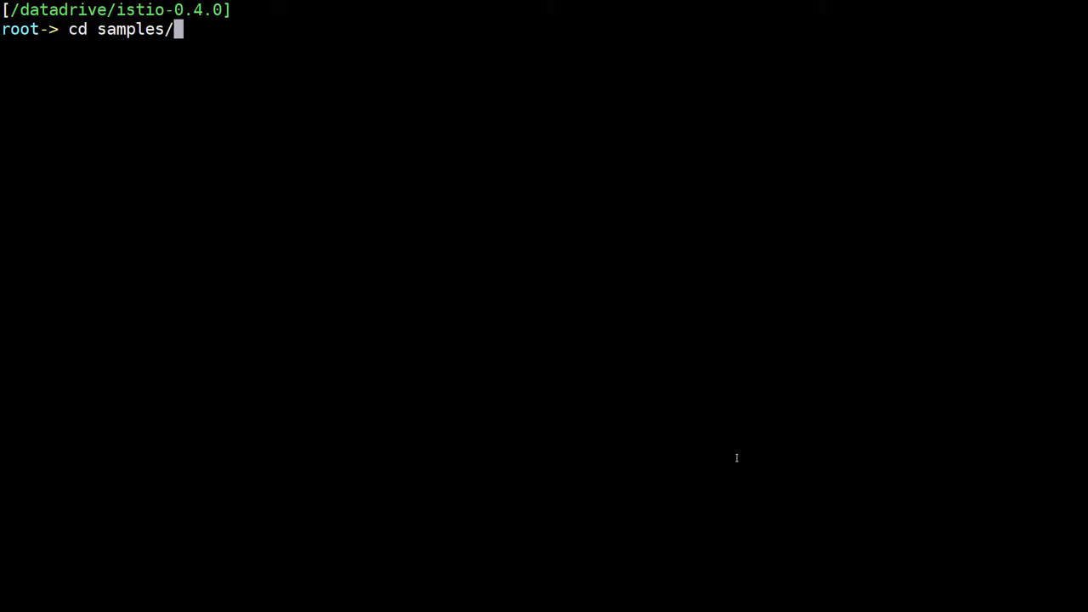
{"action": "type", "text": "bookinfo/"}
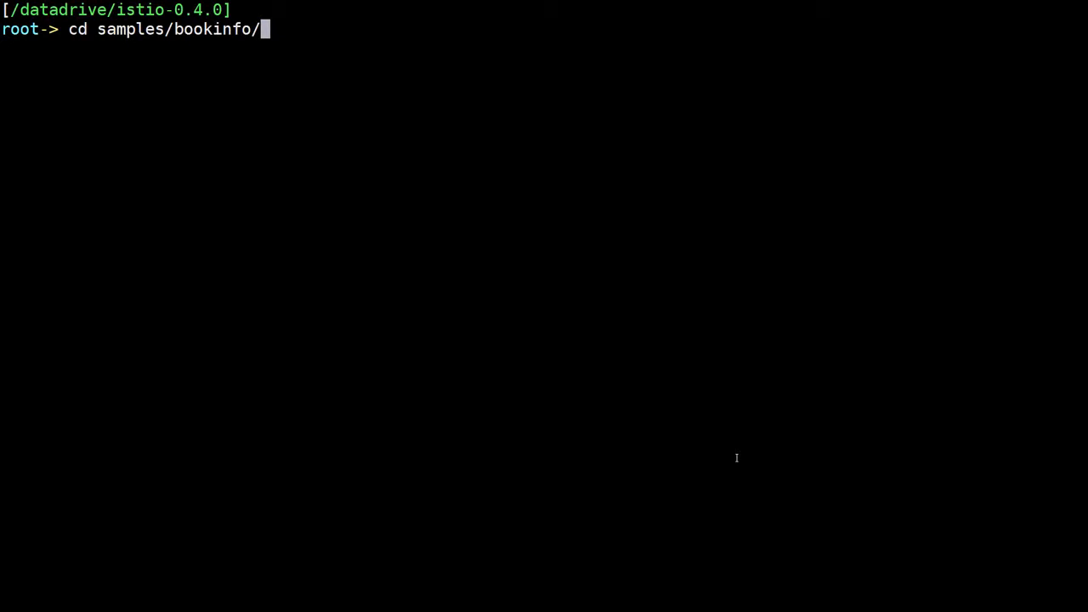
{"action": "type", "text": "kube/"}
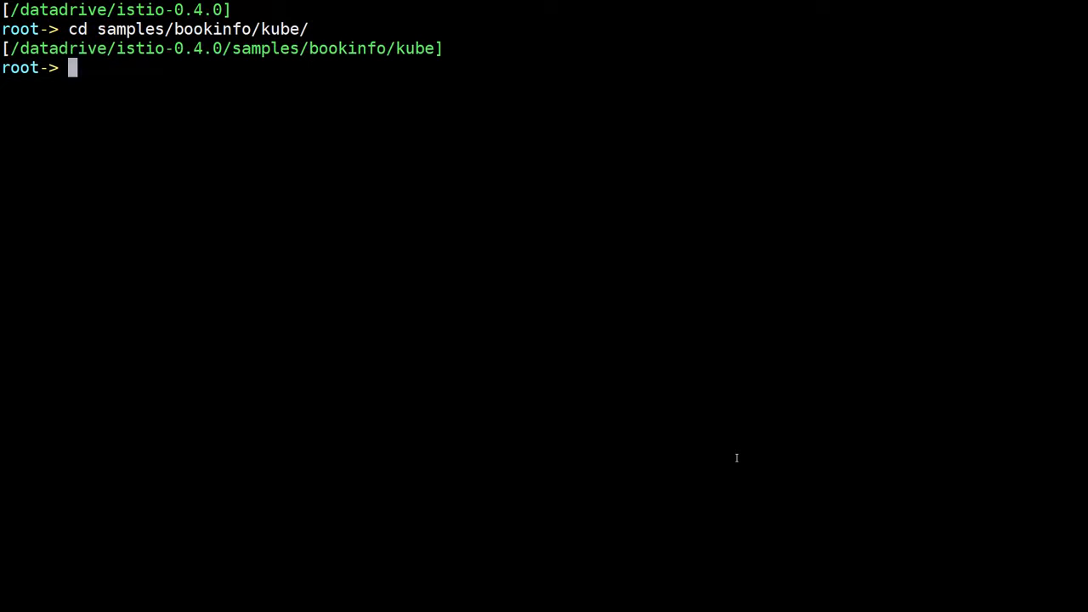
{"action": "type", "text": "lt *route*"}
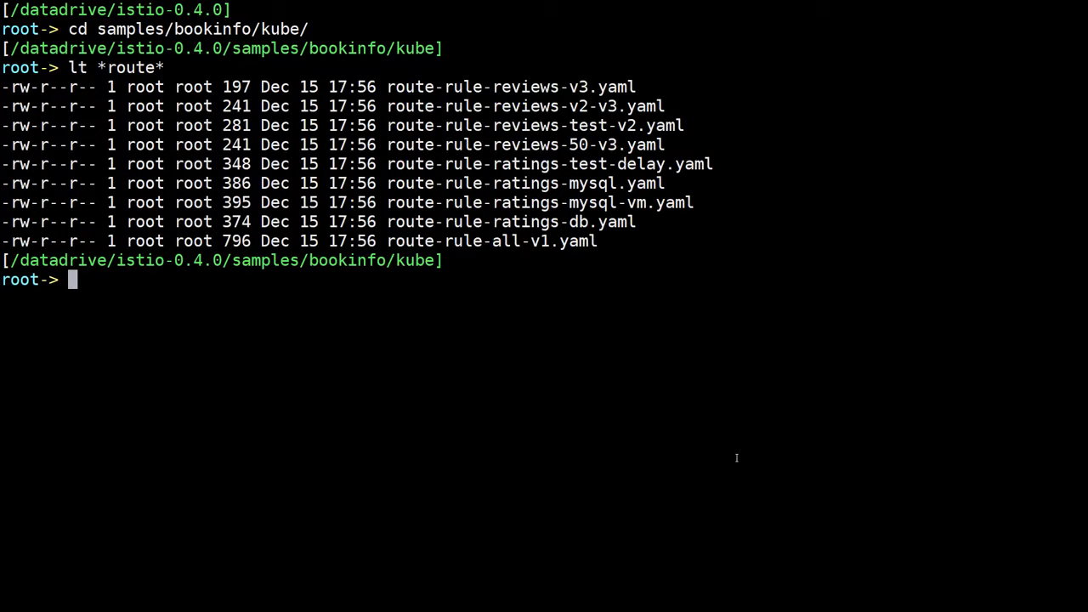
Step: Open route-rule-reviews-v3.yaml in vim
{"action": "type", "text": "vim route-rule-reviews-v3.yaml"}
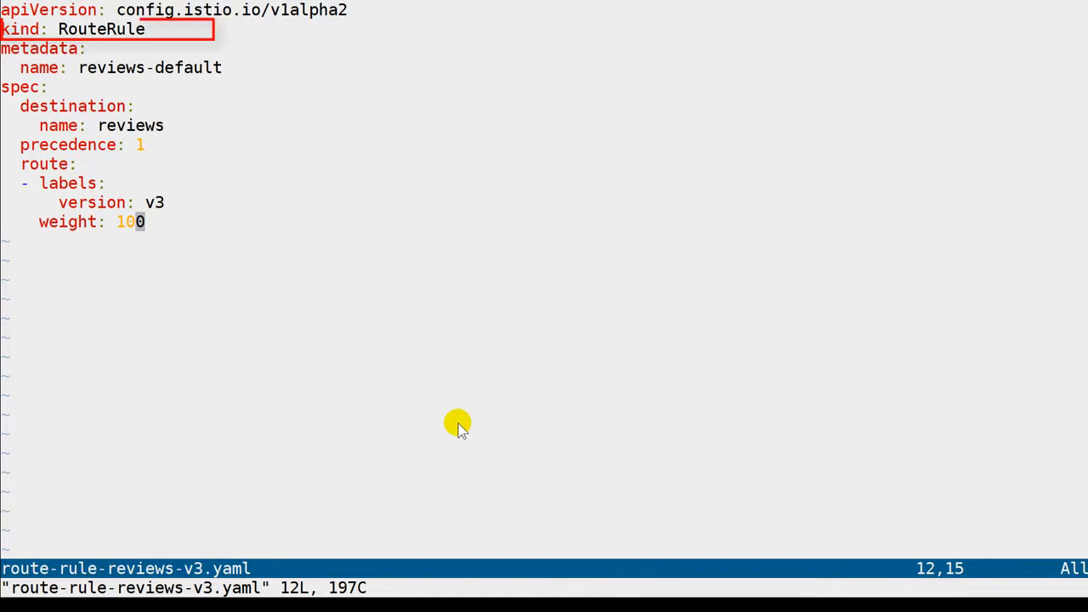
Step: Show line numbers with :set nu, highlight the version: v3 and weight: 100 lines, then quit vim
{"action": "type", "text": ":set nu"}
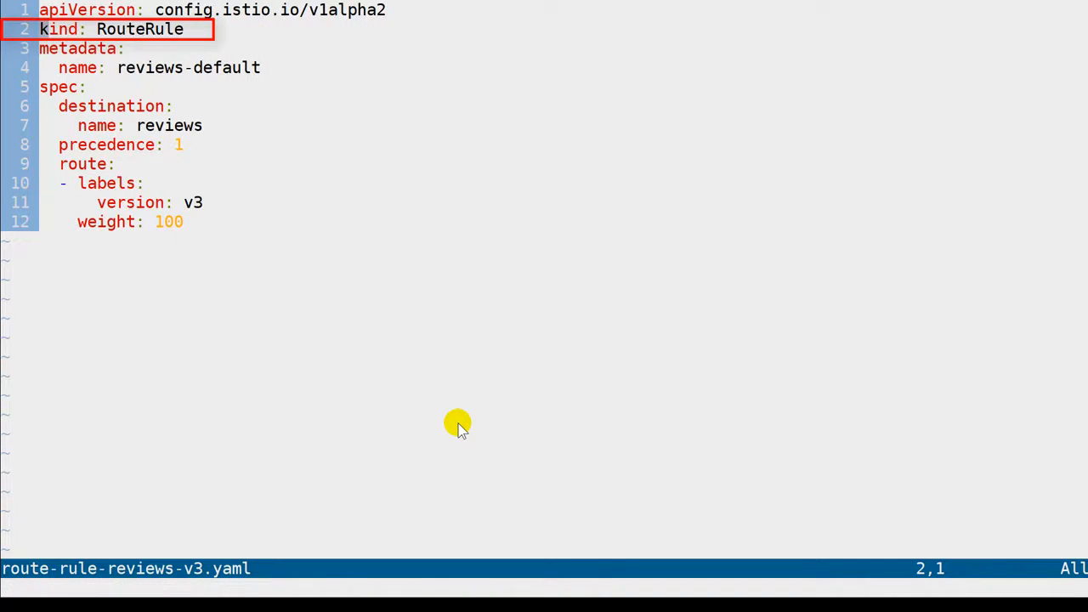
{"action": "key", "text": "V"}
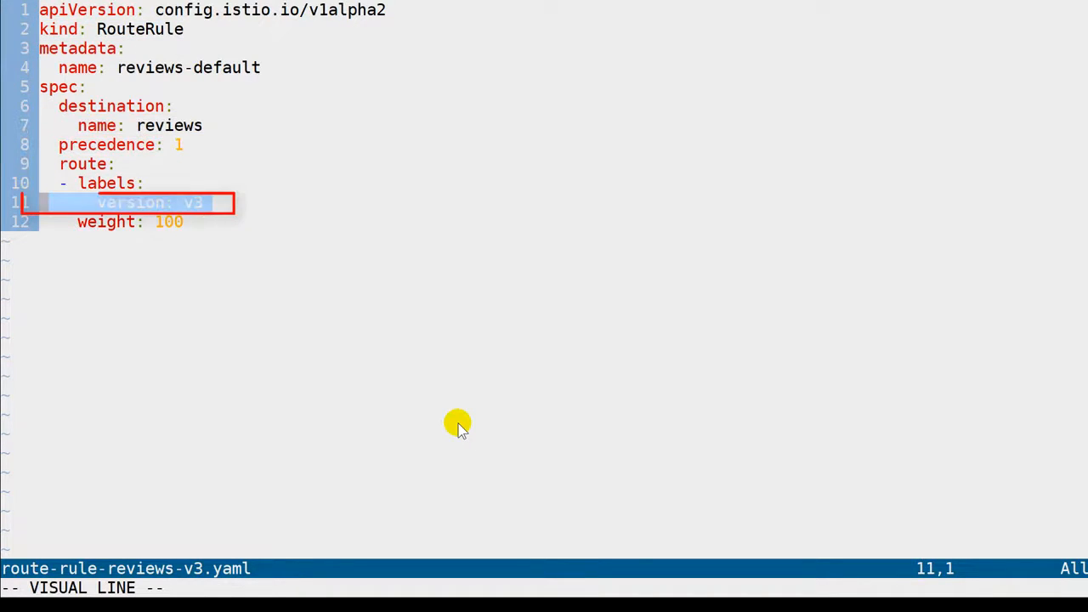
{"action": "key", "text": "j"}
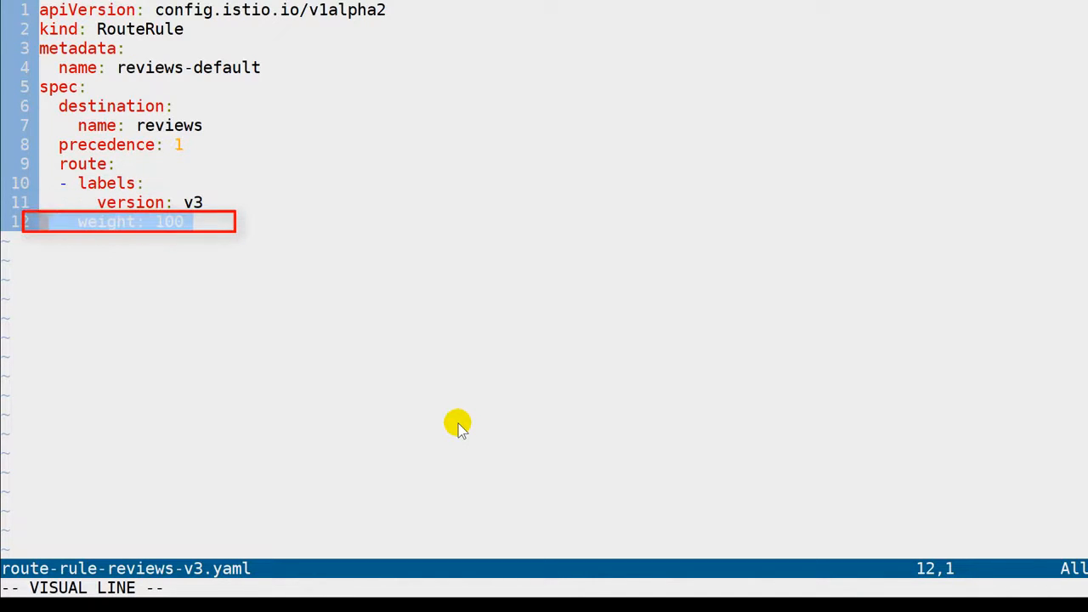
{"action": "key", "text": "Escape"}
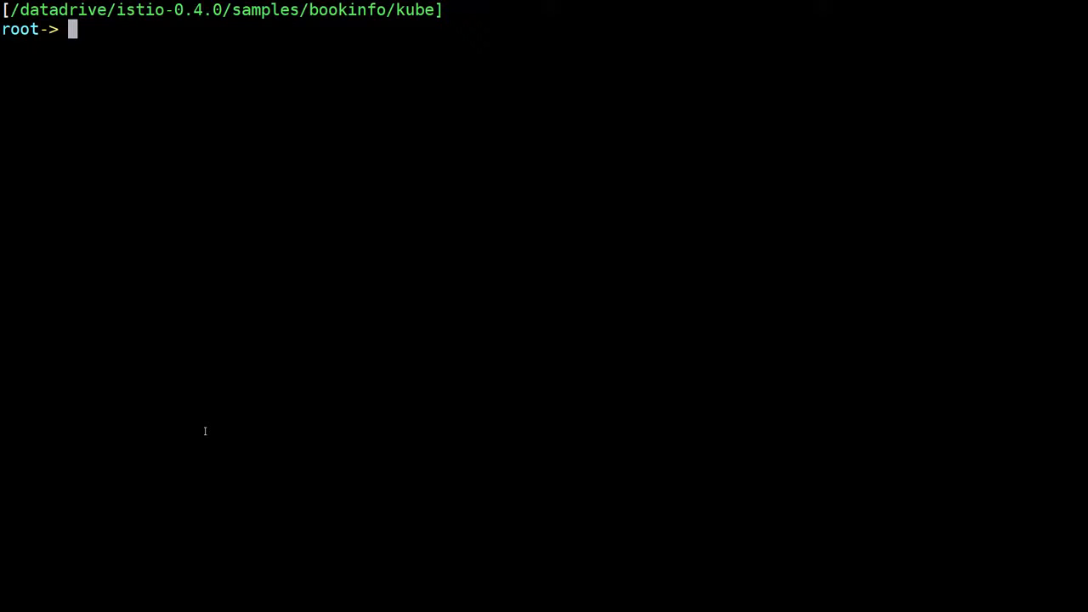
Step: Confirm route-rule-reviews-v3.yaml exists with lt and run istioctl create -f route-rule-reviews-v3.yaml
{"action": "type", "text": "lt route-rule-reviews-v3.yaml"}
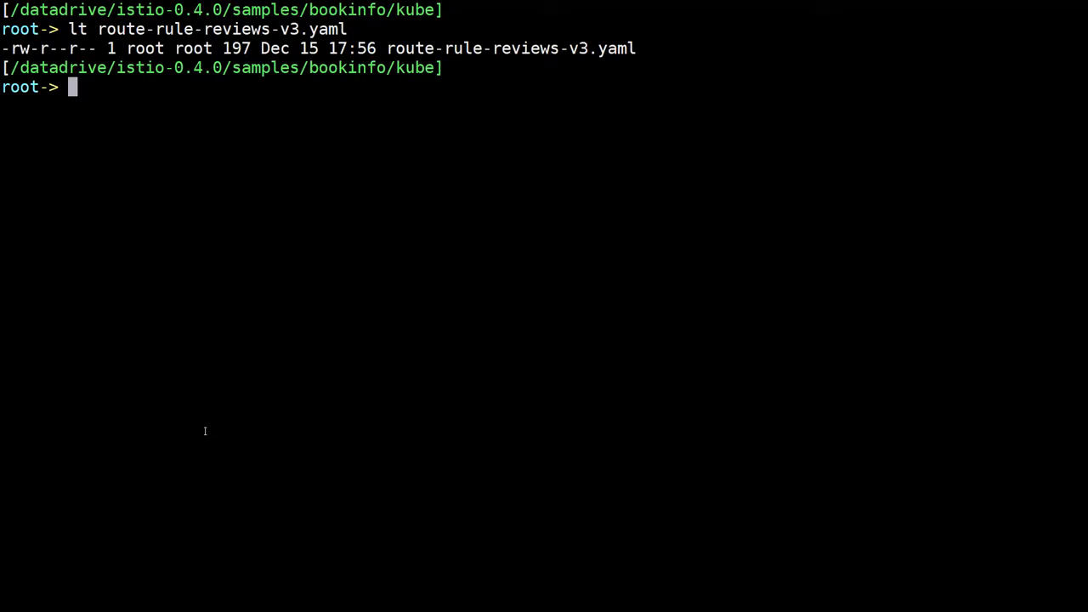
{"action": "type", "text": "istio"}
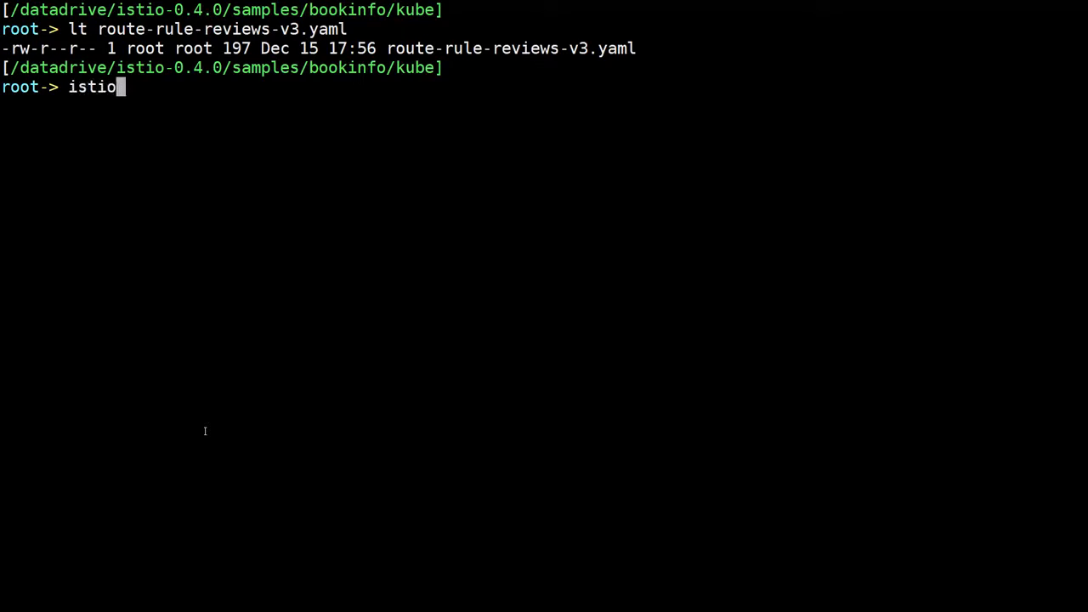
{"action": "type", "text": "ctl -"}
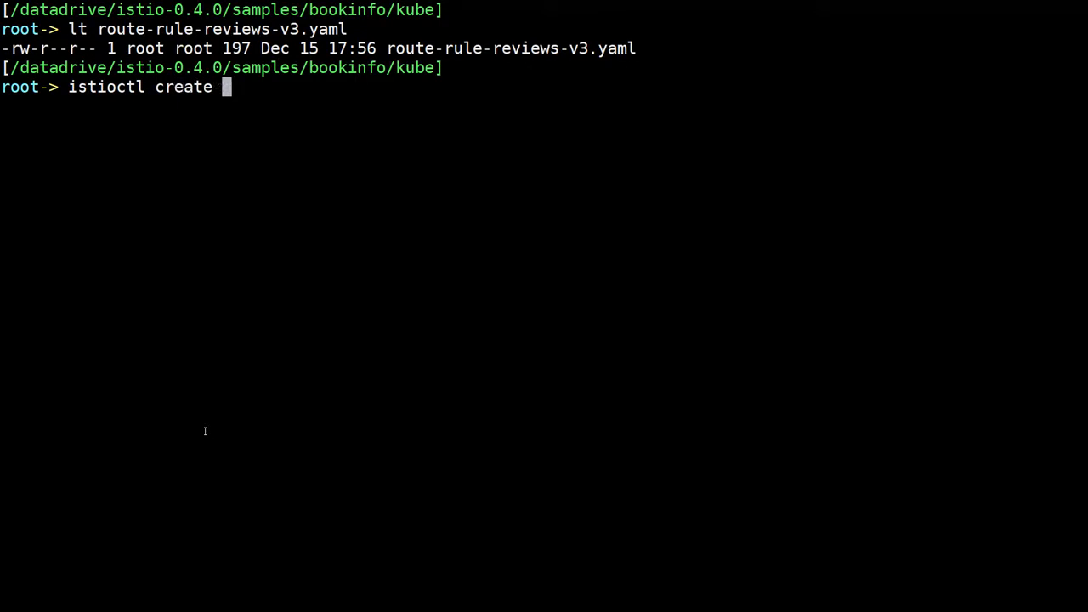
{"action": "type", "text": "-f route-rule-reviews-v3.yaml"}
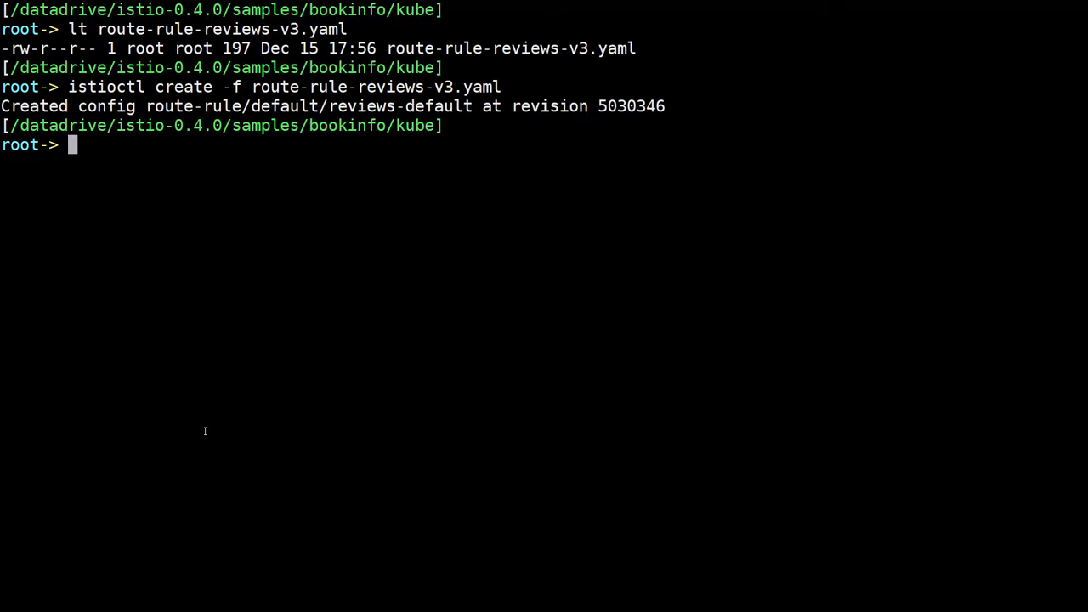
Step: Run kubectl get ingress to find the address where bookinfo is reachable
{"action": "type", "text": "kubectl"}
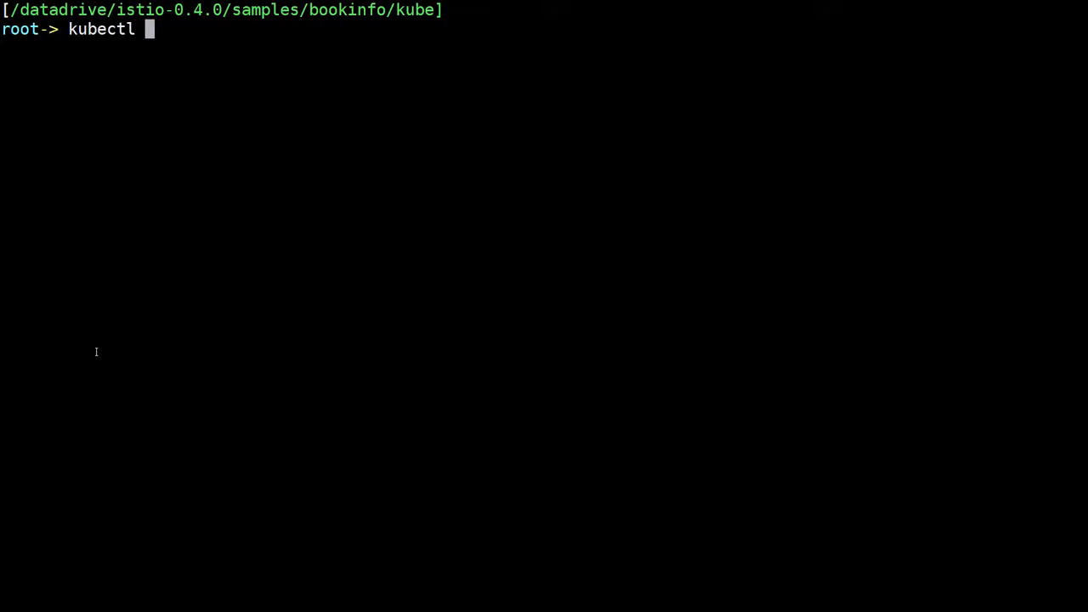
{"action": "type", "text": "get ingress"}
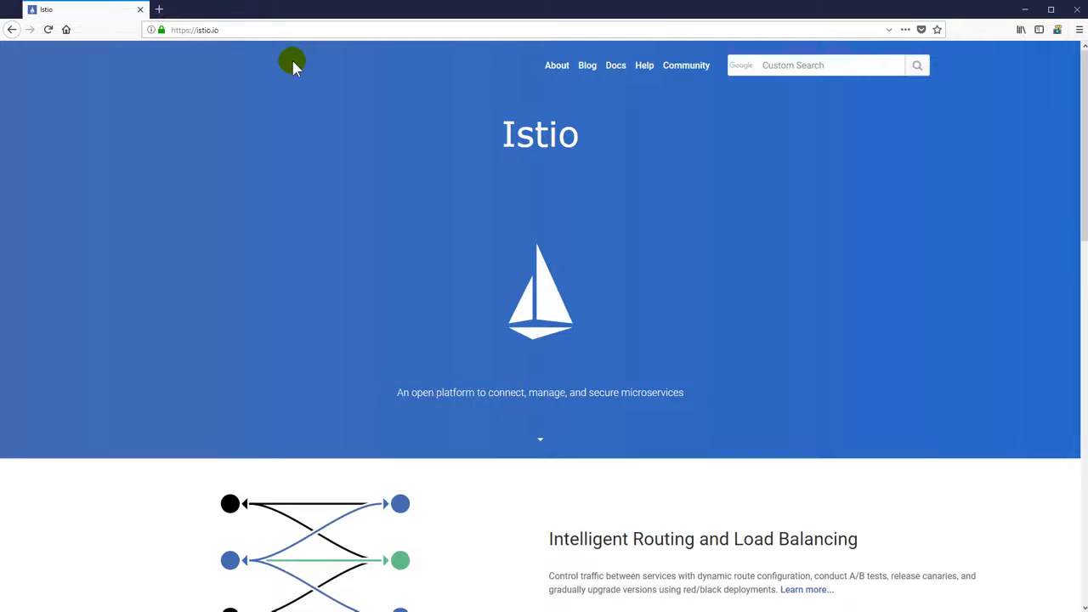
Step: Switch to the Firefox bookinfo product page to see which reviews version is served
{"action": "left_click", "coordinate": [204, 31]}
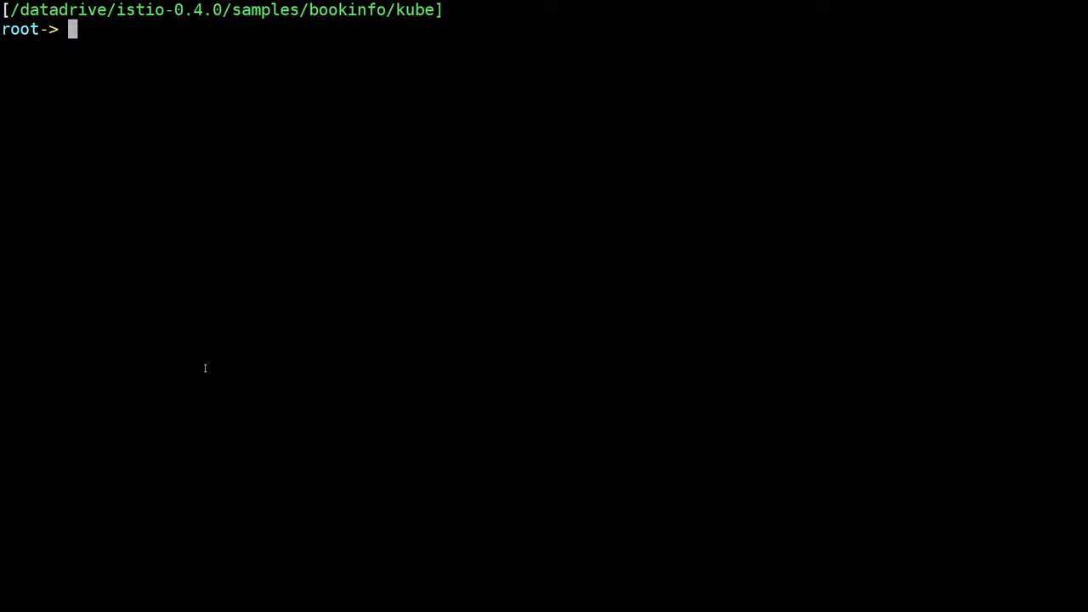
Step: Run istioctl get routerule to show reviews-default in the default namespace
{"action": "type", "text": "istioct"}
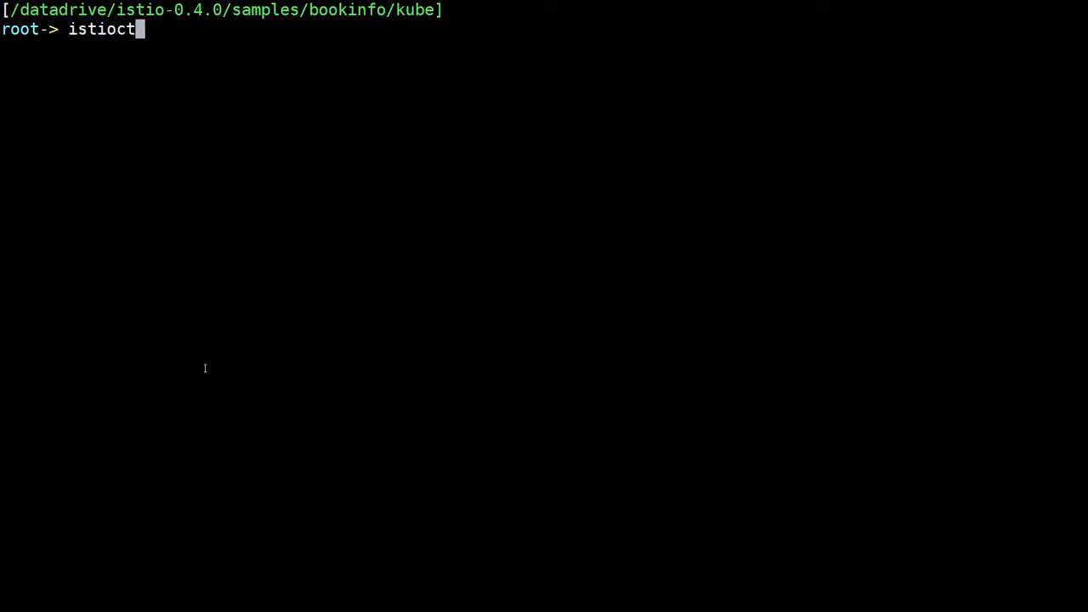
{"action": "type", "text": "l get rout"}
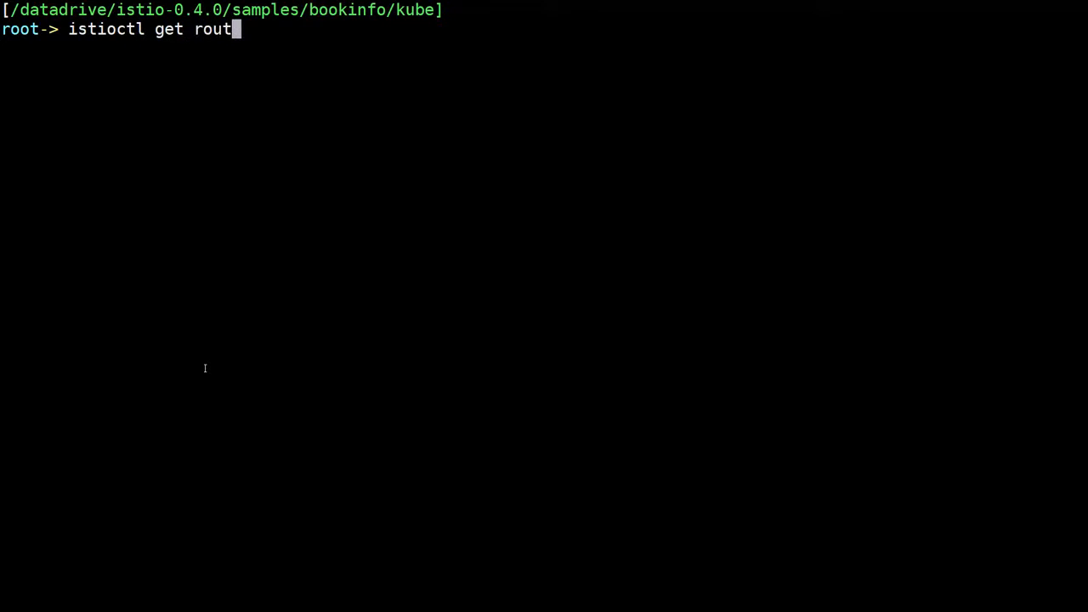
{"action": "key", "text": "Return"}
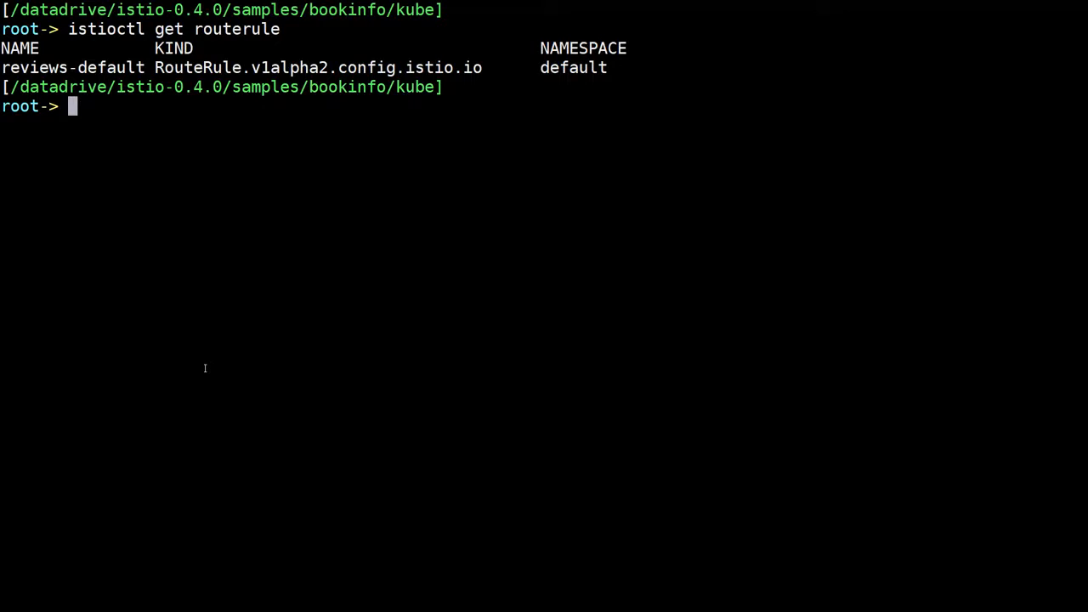
Step: Delete the existing rule with istioctl delete -f route-rule-reviews-v3.yaml
{"action": "type", "text": "istioctl"}
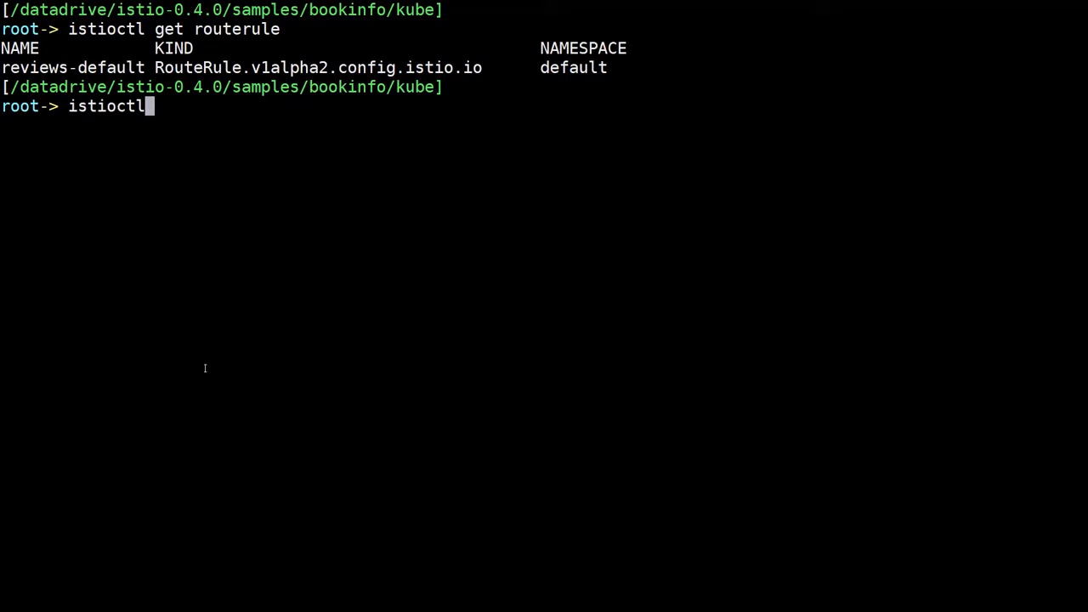
{"action": "type", "text": "delete"}
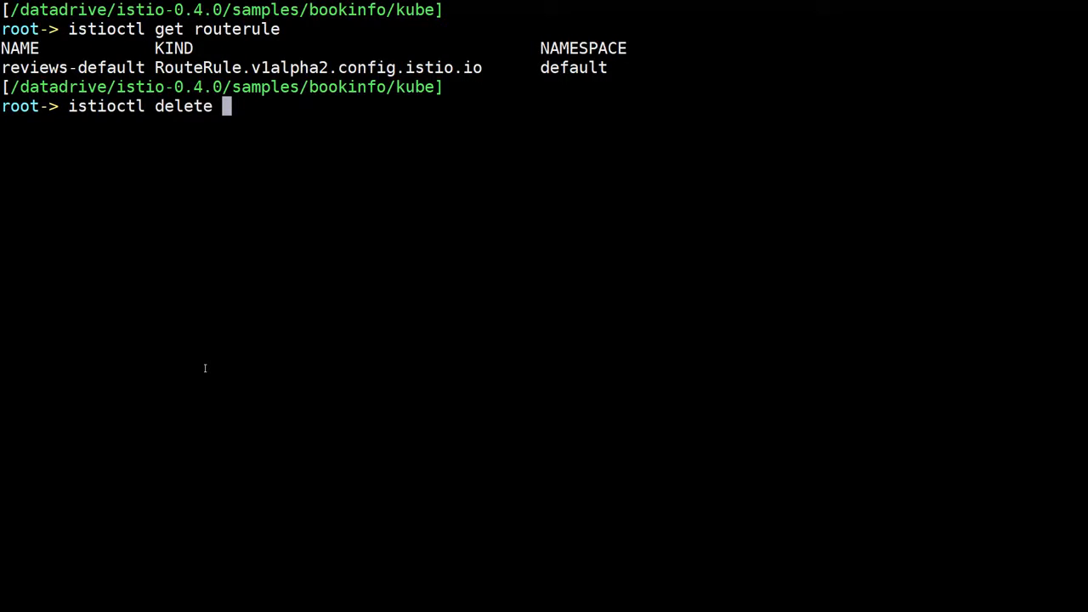
{"action": "type", "text": "-f rout"}
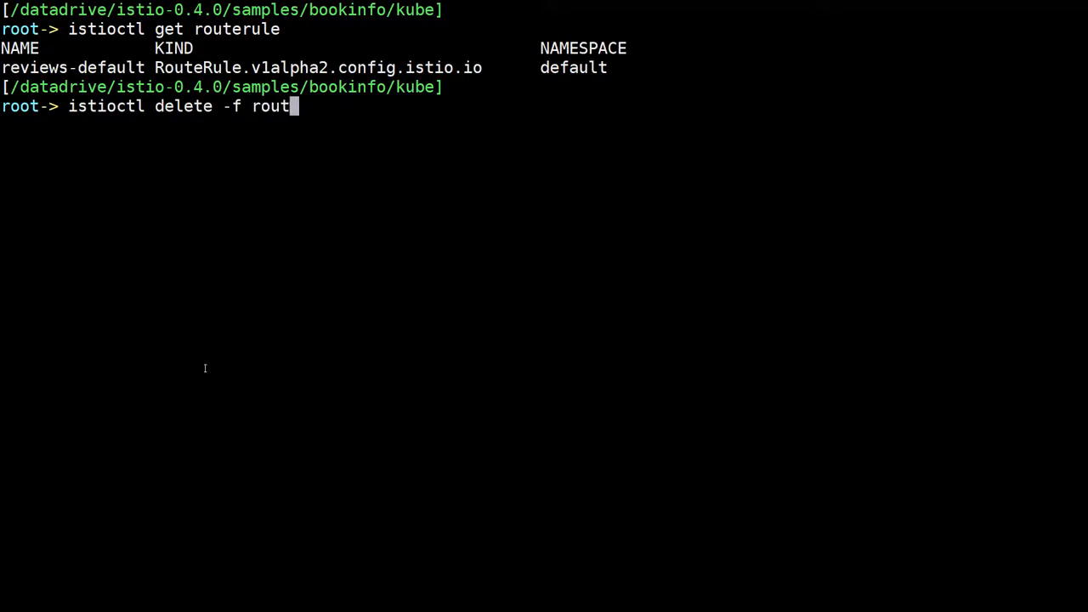
{"action": "type", "text": "e-rule-reviews-"}
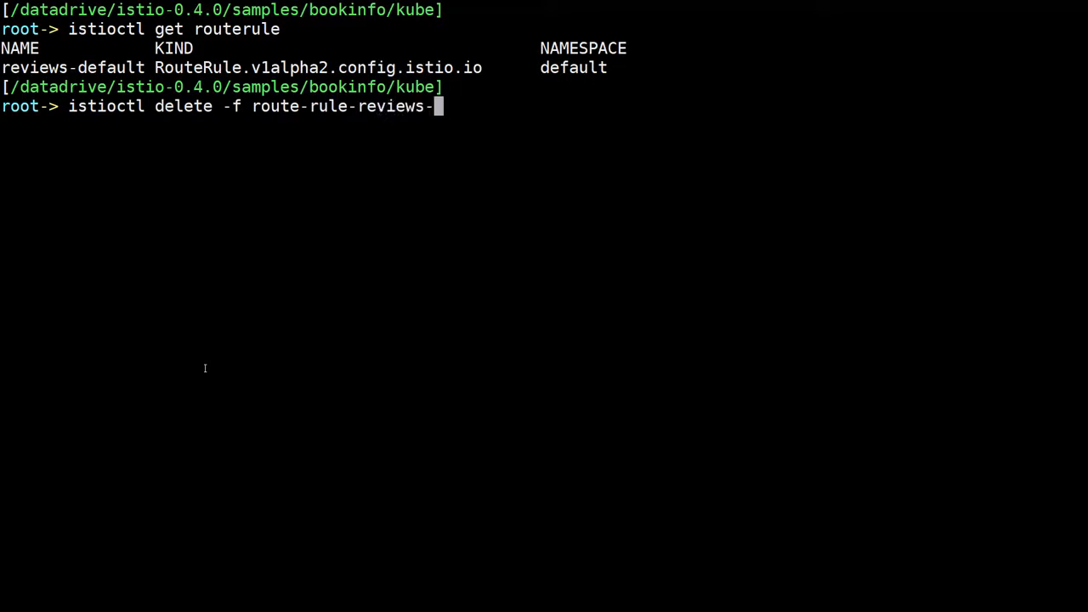
{"action": "type", "text": "v3.yaml"}
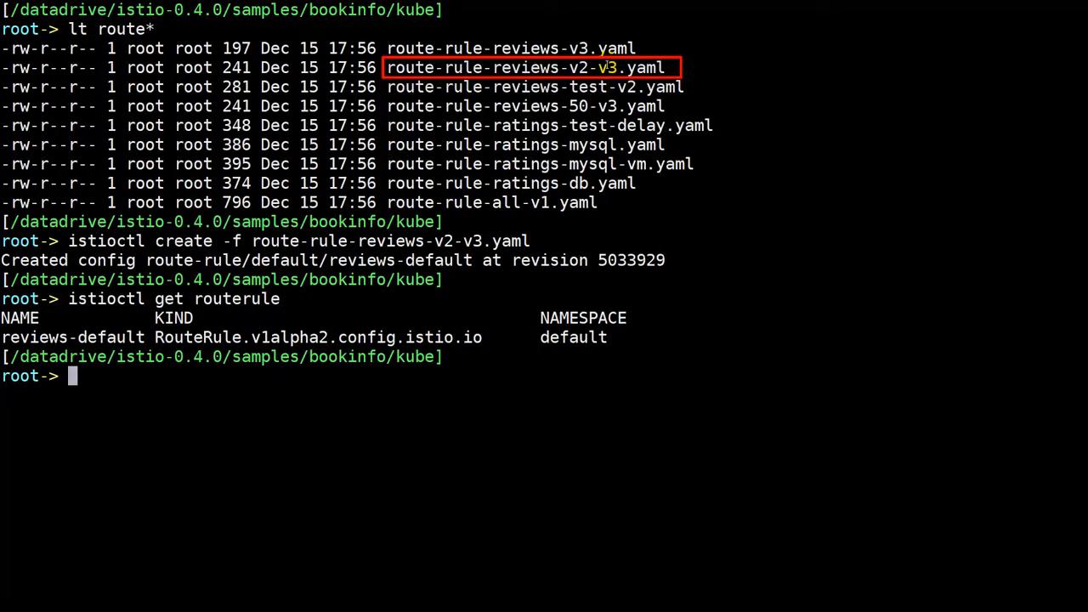
Step: Open route-rule-reviews-v2-v3.yaml in vim and highlight the v3 route entry with its 50 weight
{"action": "type", "text": "vim route"}
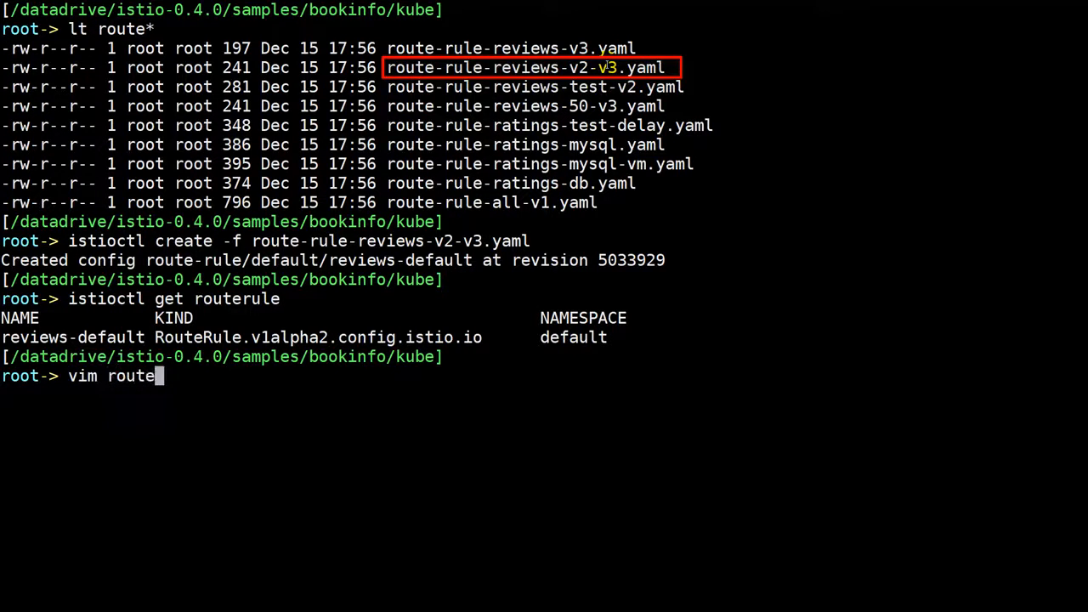
{"action": "type", "text": "-rule-reviews-"}
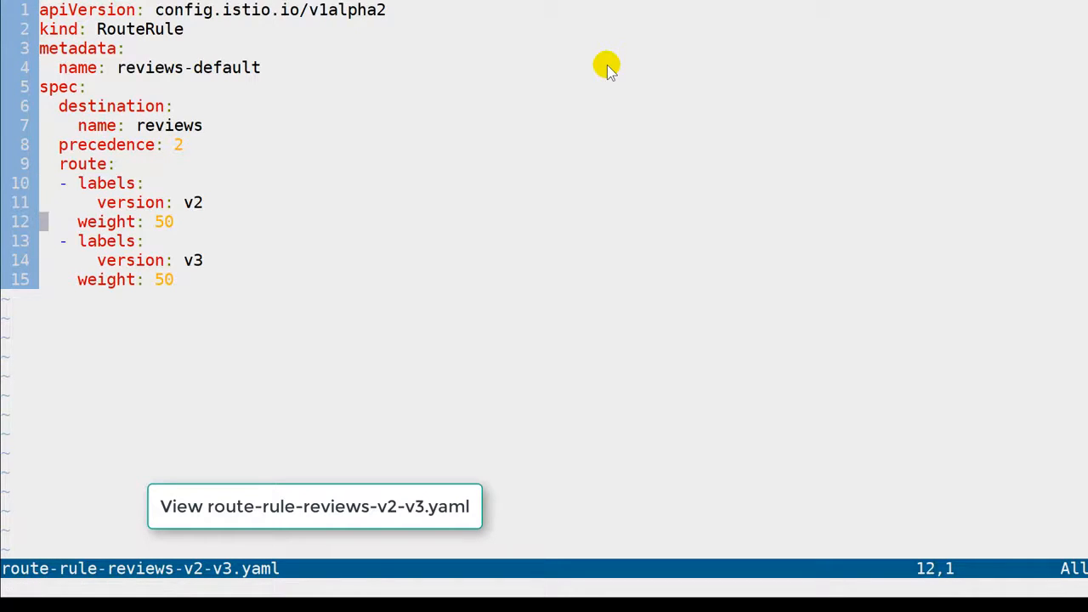
{"action": "key", "text": "V"}
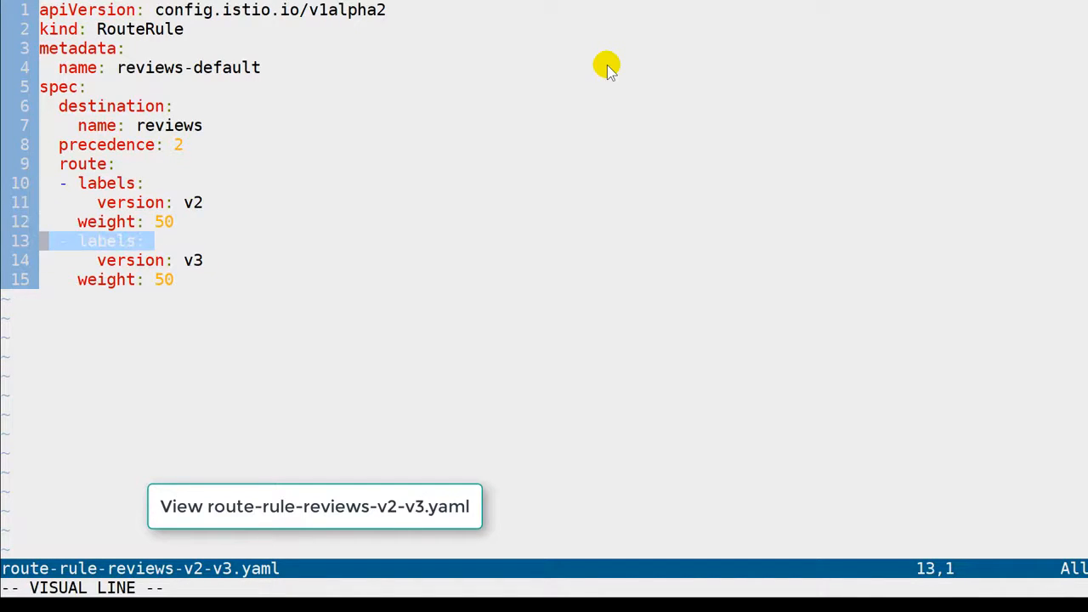
{"action": "key", "text": "j"}
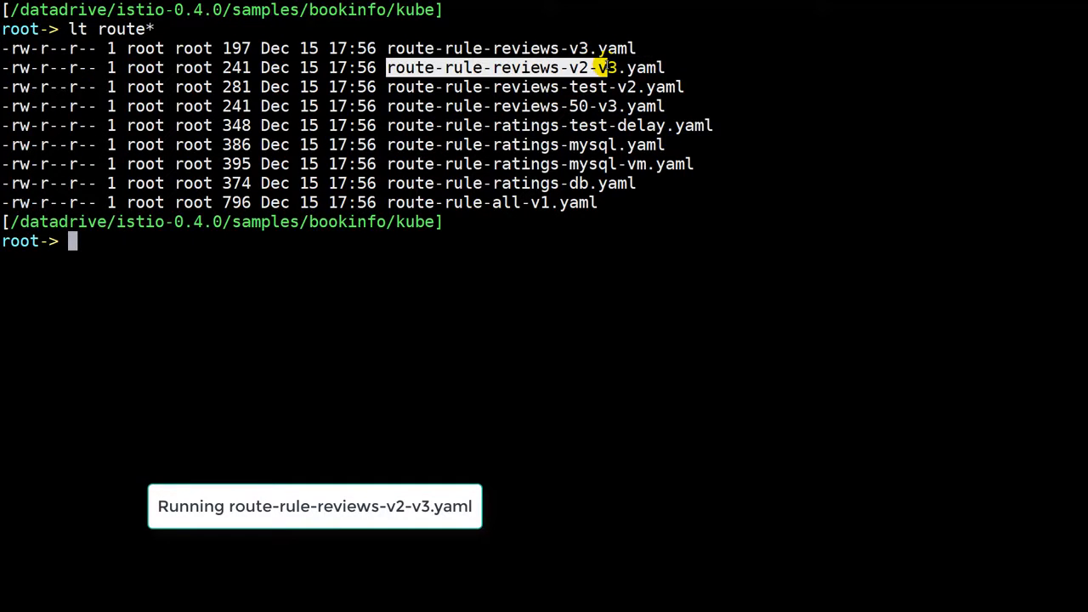
Step: Create the reviews v2-v3 rule with `istioctl create -f route-rule-reviews-v2-v3.yaml`, then list route rules with `istioctl get routerule`
{"action": "type", "text": "istioctl create -f"}
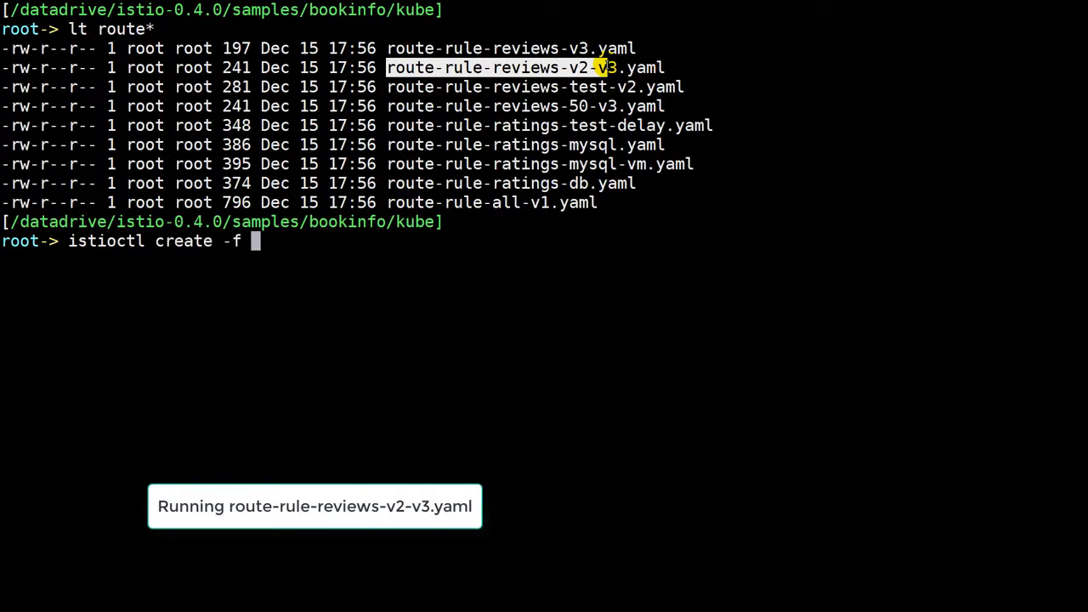
{"action": "type", "text": "route-rule-reviews-v2-v3.yaml"}
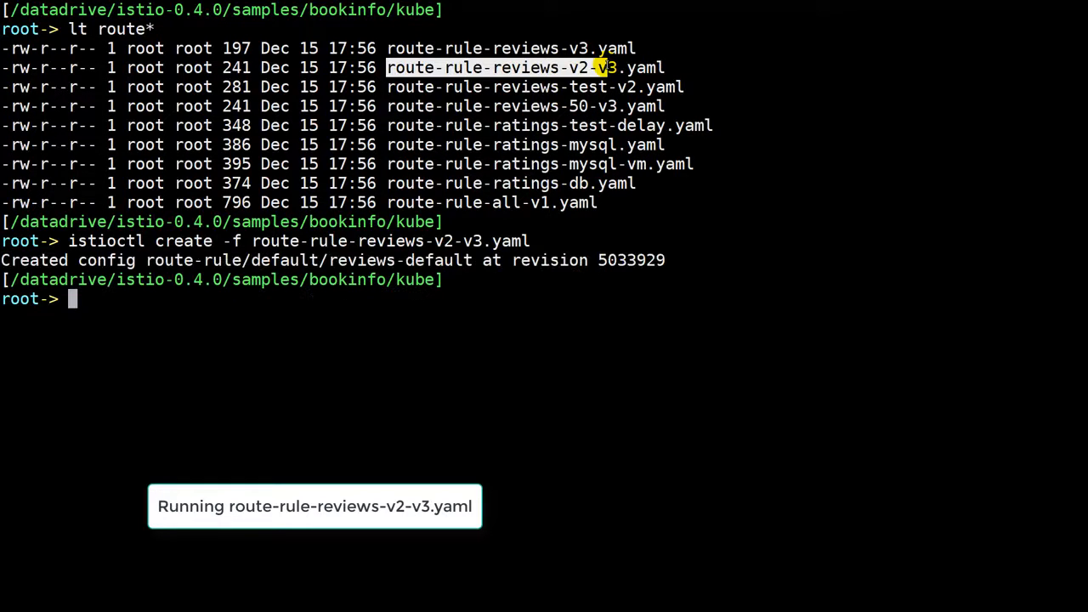
{"action": "type", "text": "istioctl get routerule"}
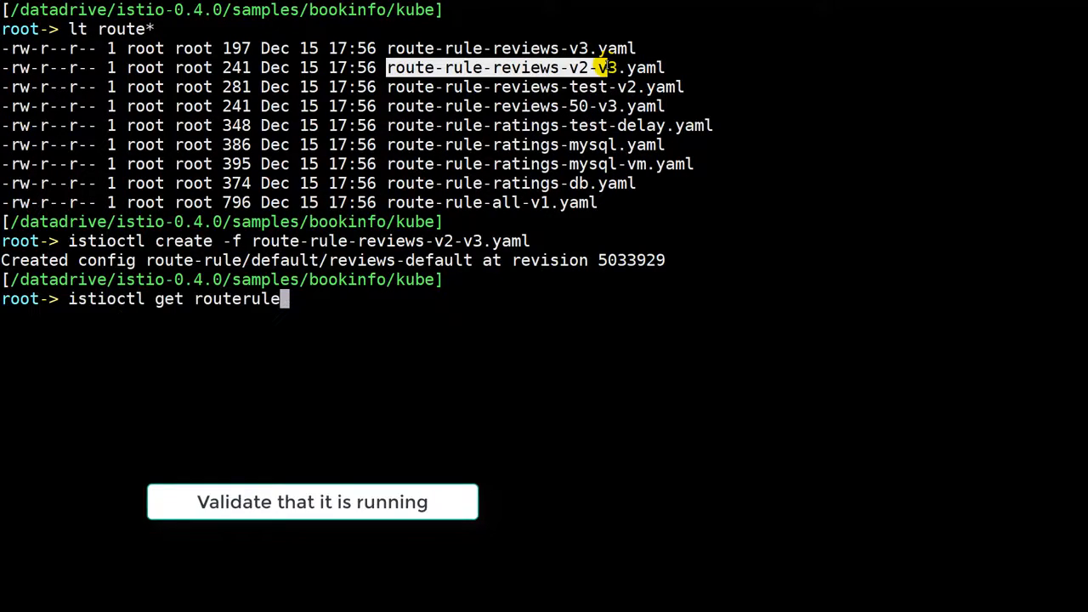